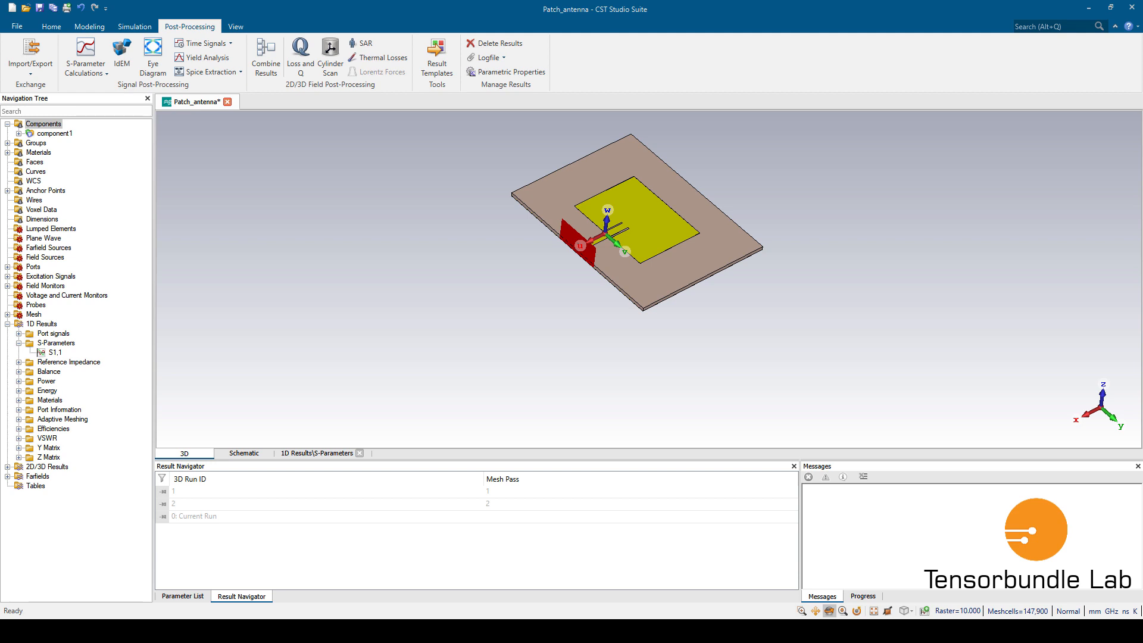
{"action": "mouse_move", "coordinate": [199, 373]}
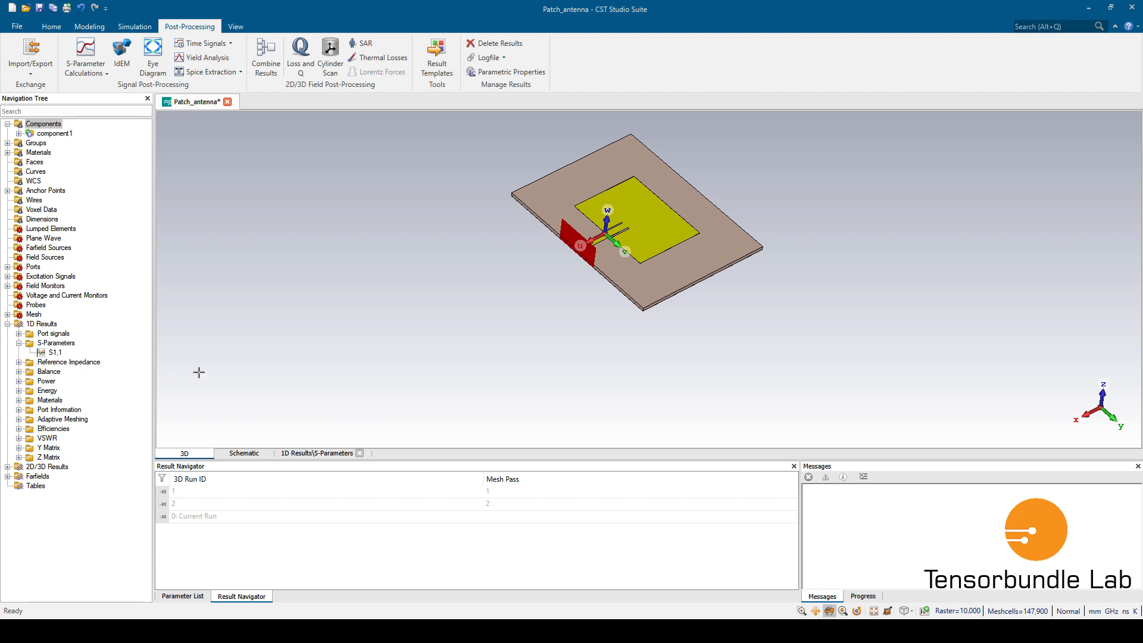
Step: Show the S1,1 S-parameter plot and bring up the Post-Processing Import/Export choices
{"action": "left_click", "coordinate": [55, 343]}
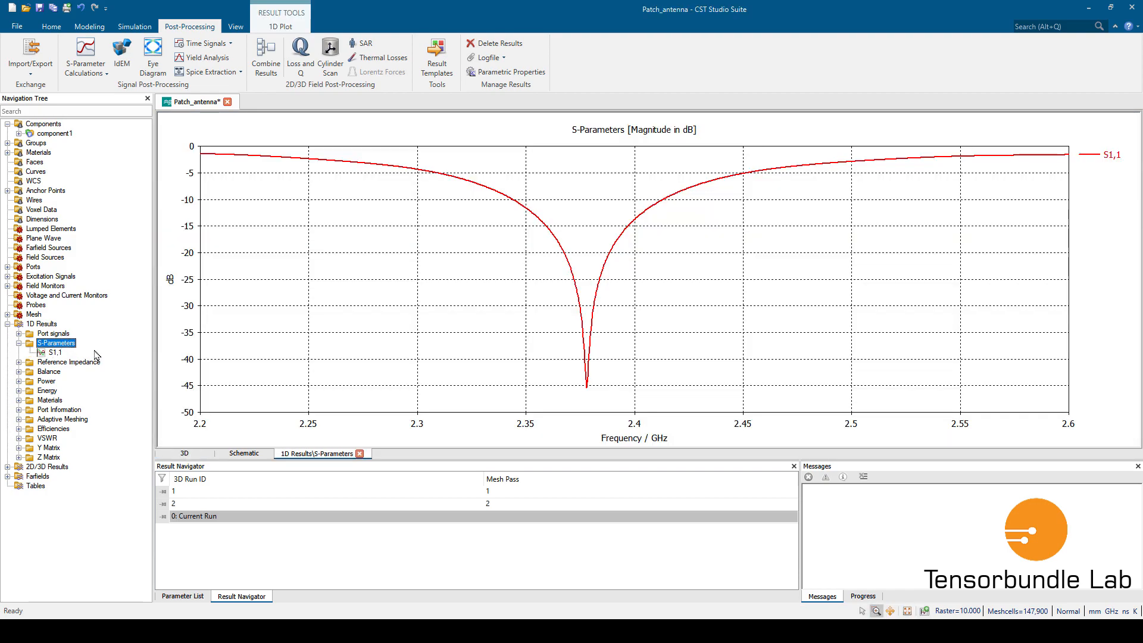
{"action": "left_click", "coordinate": [28, 57]}
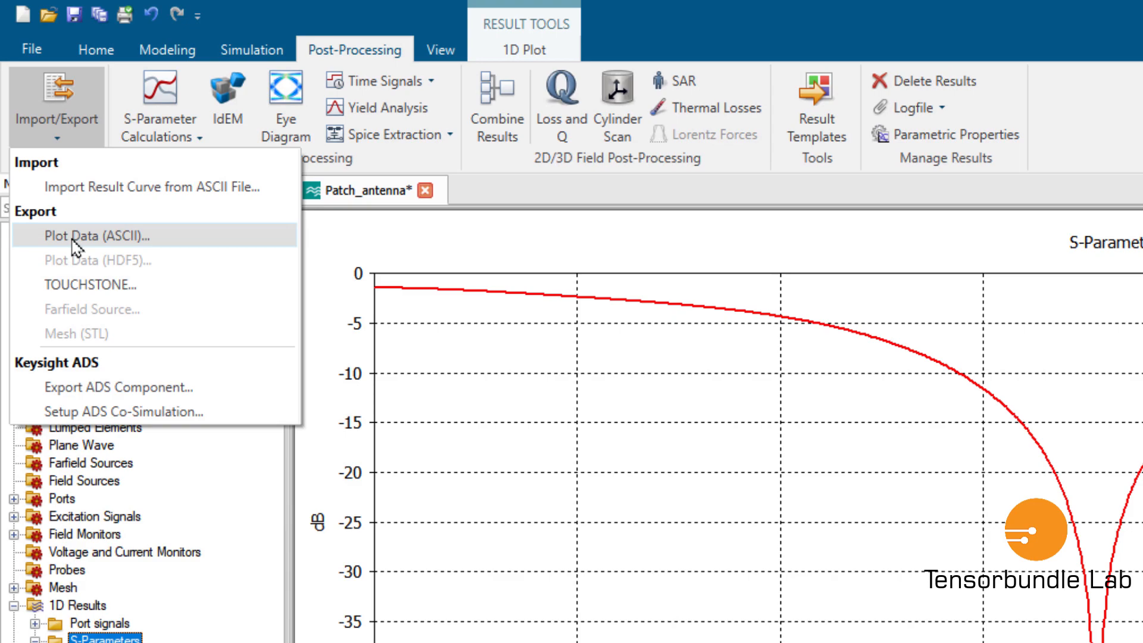
Step: Export the plot as ASCII magnitude/phase data saved as patch_antenna.txt in Documents
{"action": "left_click", "coordinate": [103, 234]}
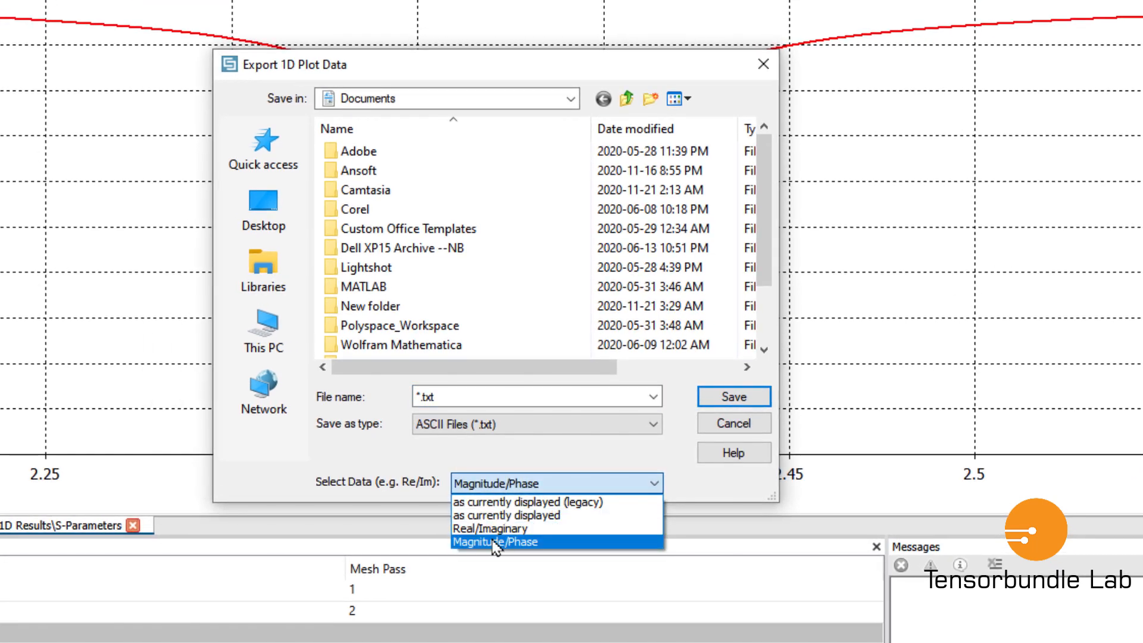
{"action": "mouse_move", "coordinate": [534, 552]}
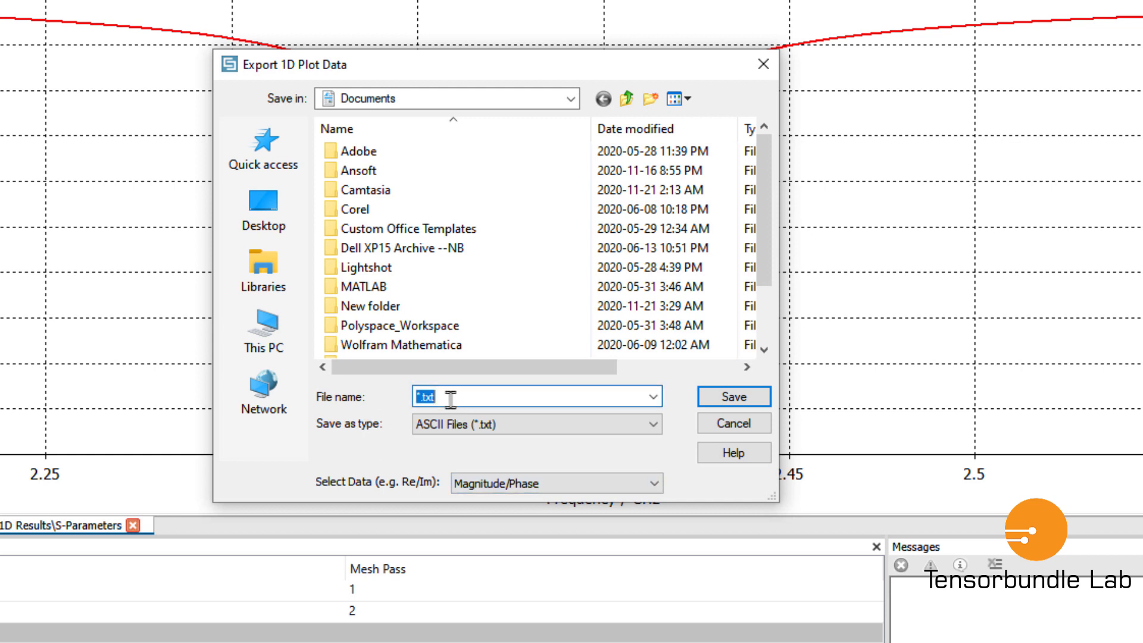
{"action": "type", "text": "p"}
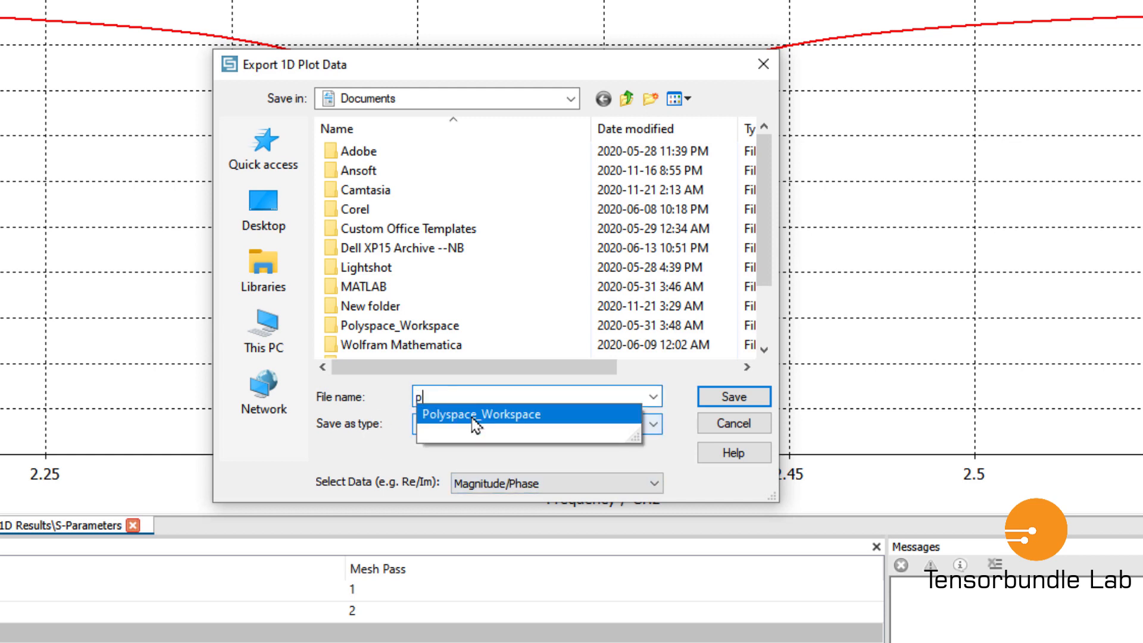
{"action": "type", "text": "atch_"}
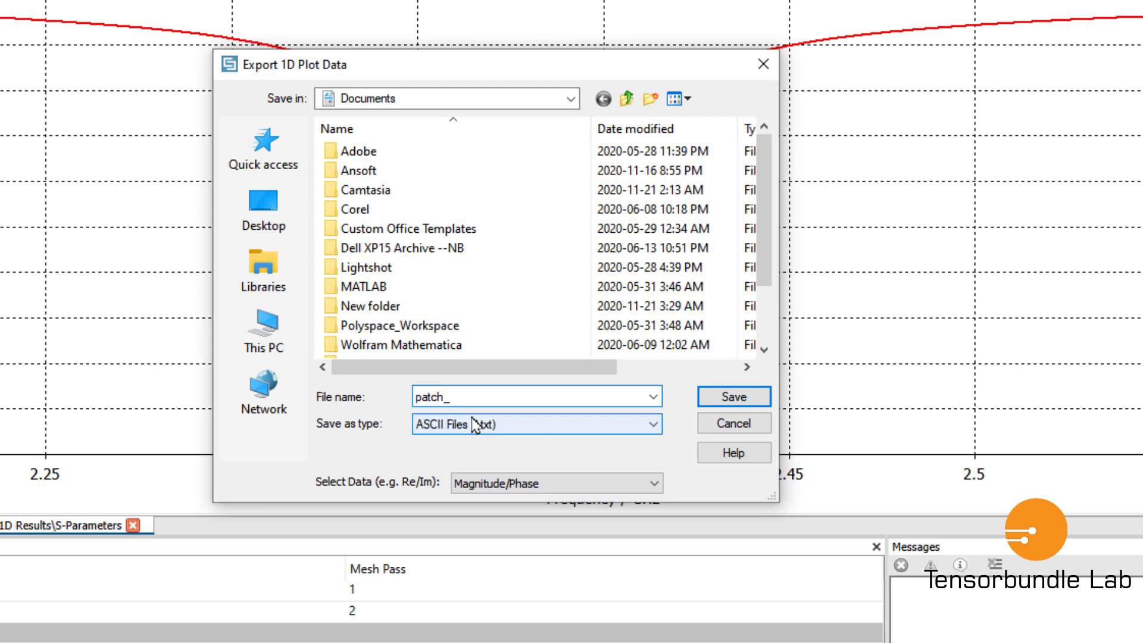
{"action": "type", "text": "antenna.txt"}
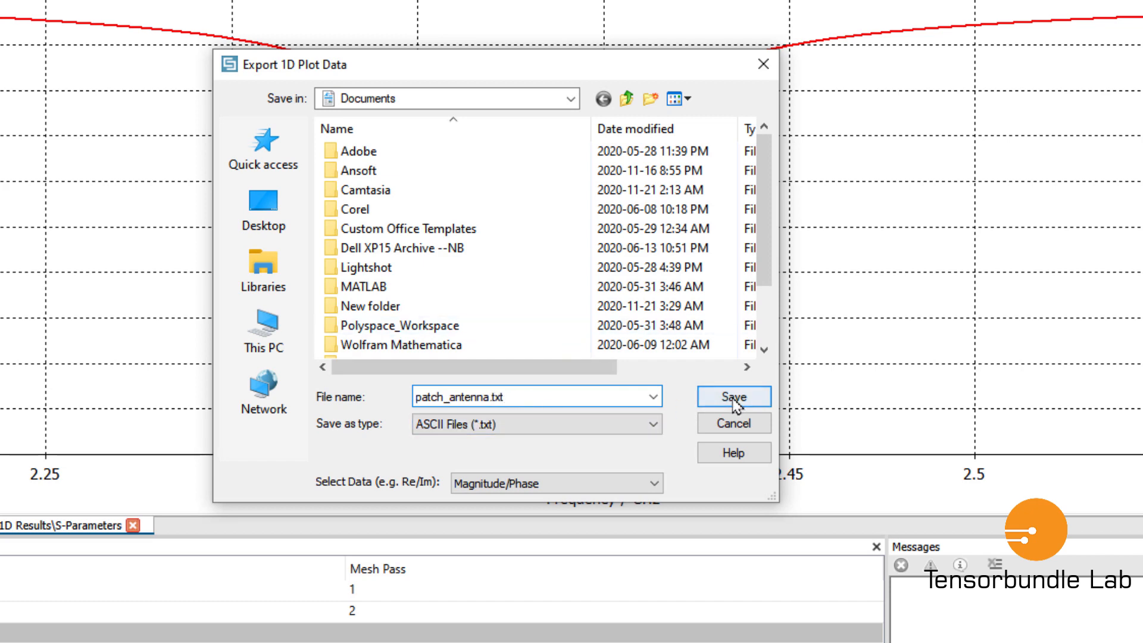
{"action": "left_click", "coordinate": [732, 396]}
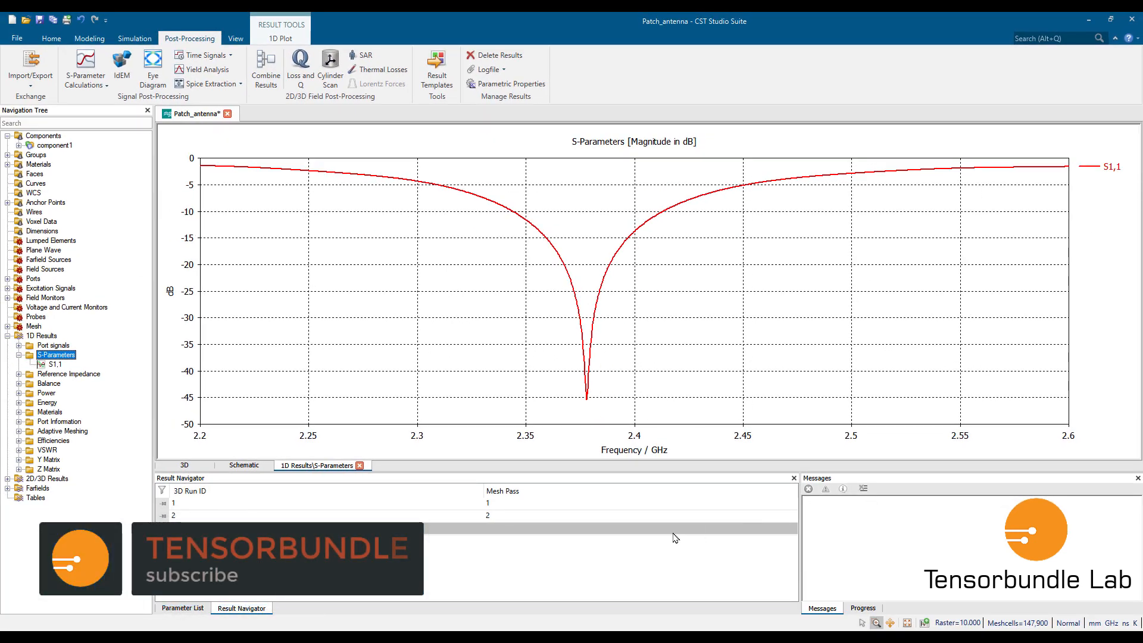
{"action": "mouse_move", "coordinate": [936, 253]}
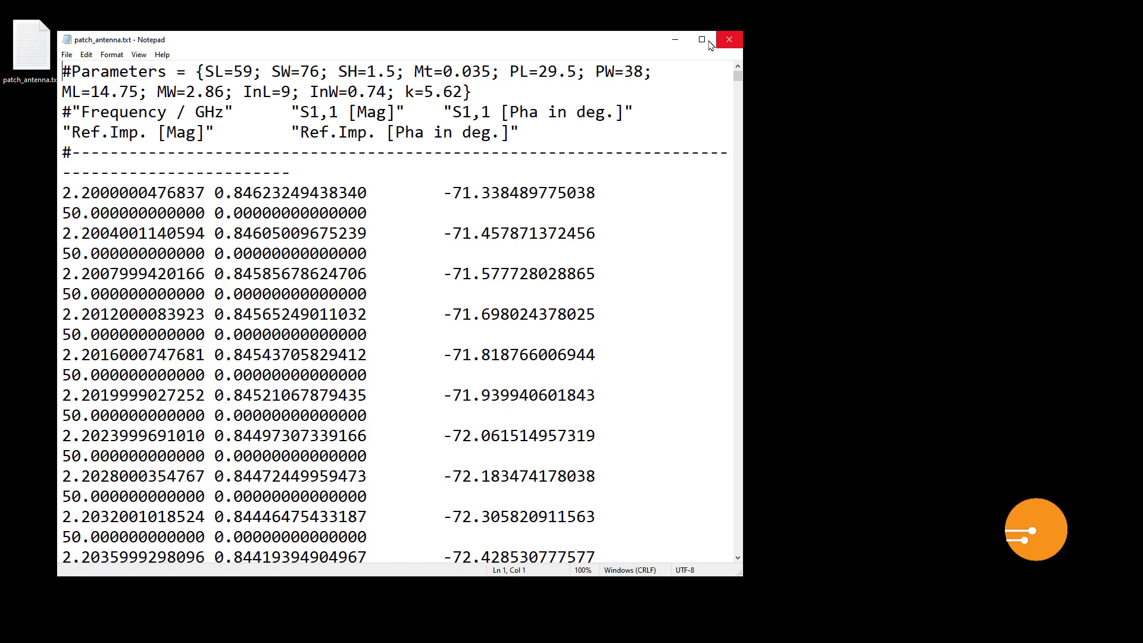
Step: Maximize Notepad to inspect the frequency, magnitude, phase and impedance columns, then restore it
{"action": "left_click", "coordinate": [700, 39]}
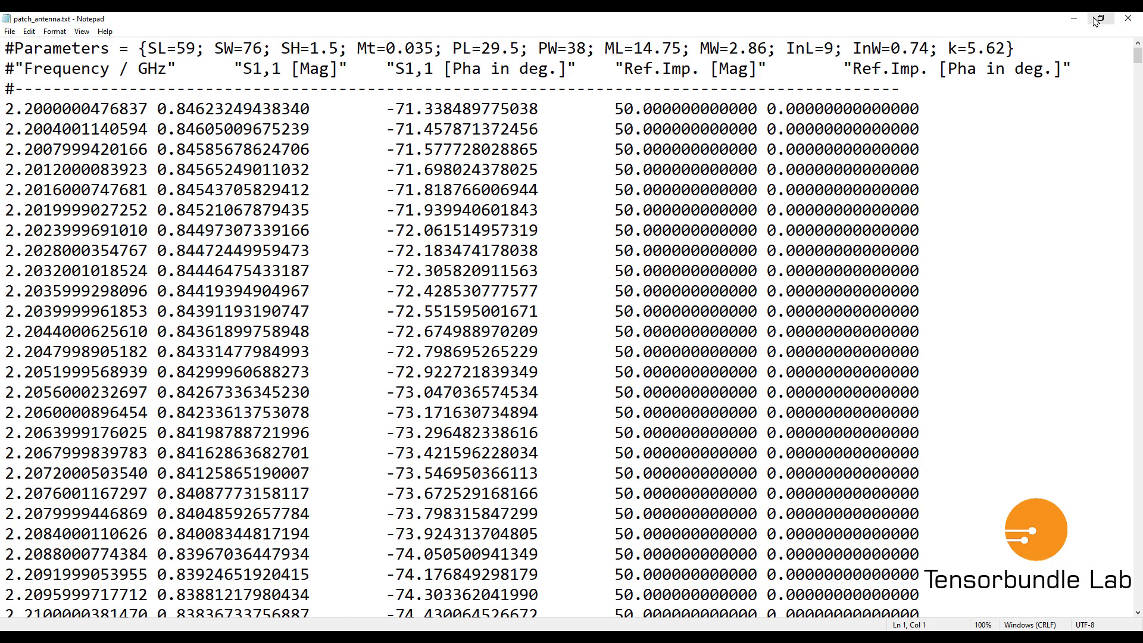
{"action": "left_click", "coordinate": [1102, 18]}
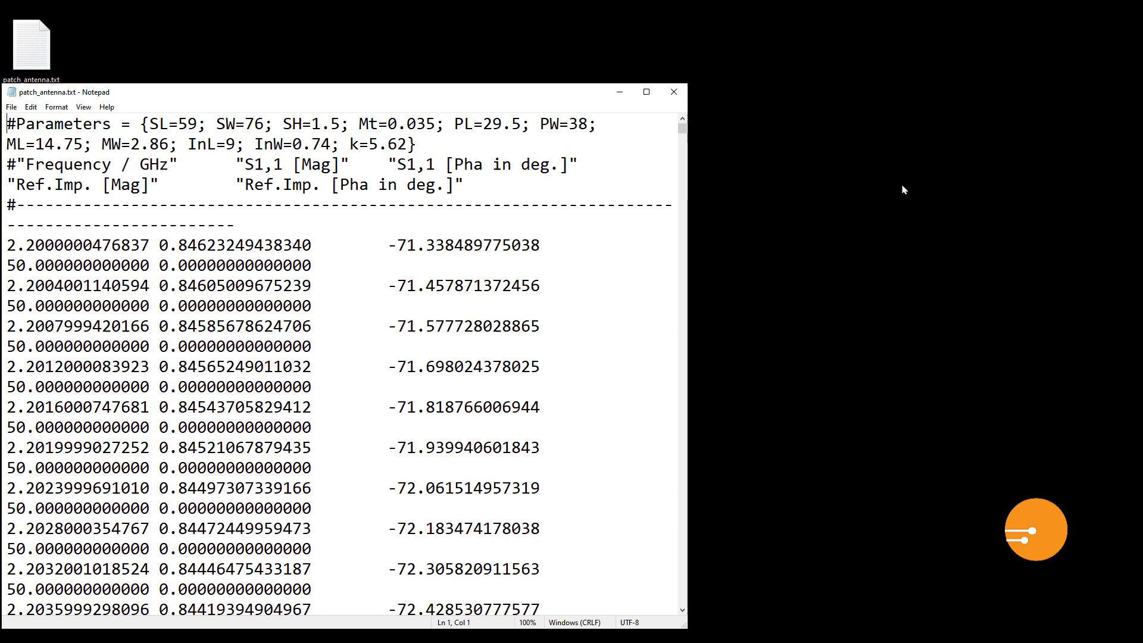
Step: Create a new Excel worksheet patch.xlsx on the desktop and open it
{"action": "right_click", "coordinate": [904, 190]}
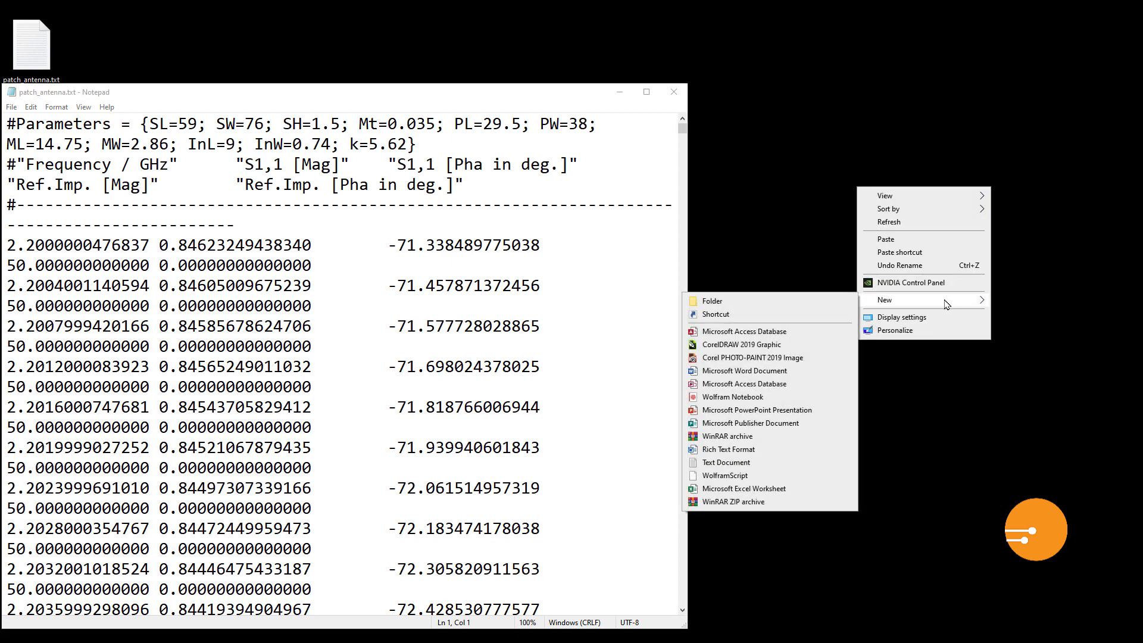
{"action": "mouse_move", "coordinate": [770, 489]}
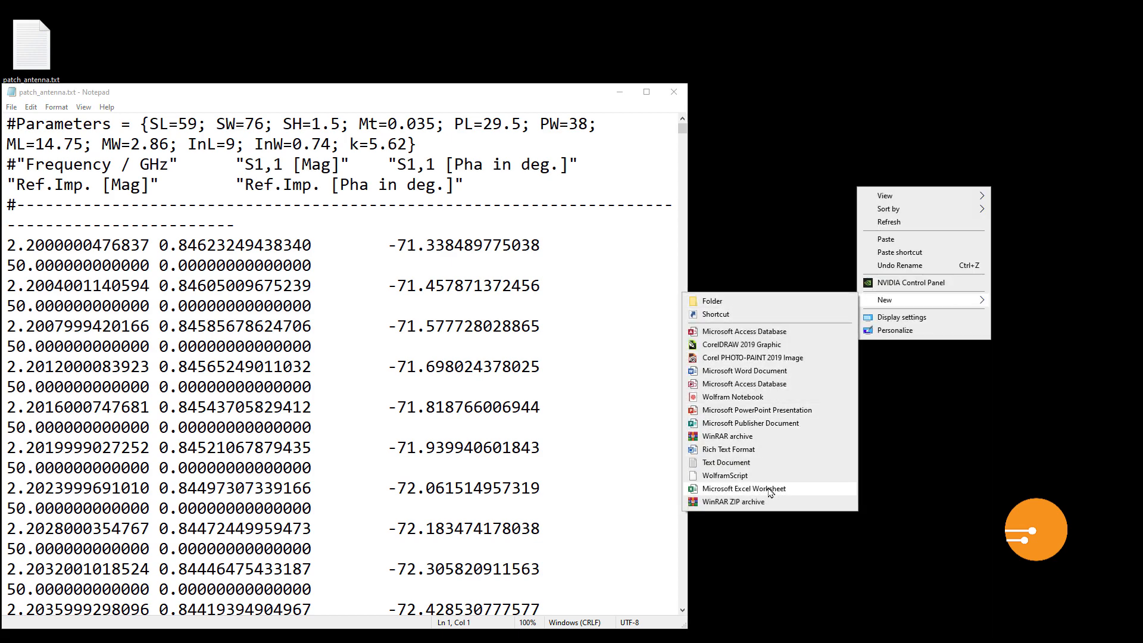
{"action": "left_click", "coordinate": [744, 489]}
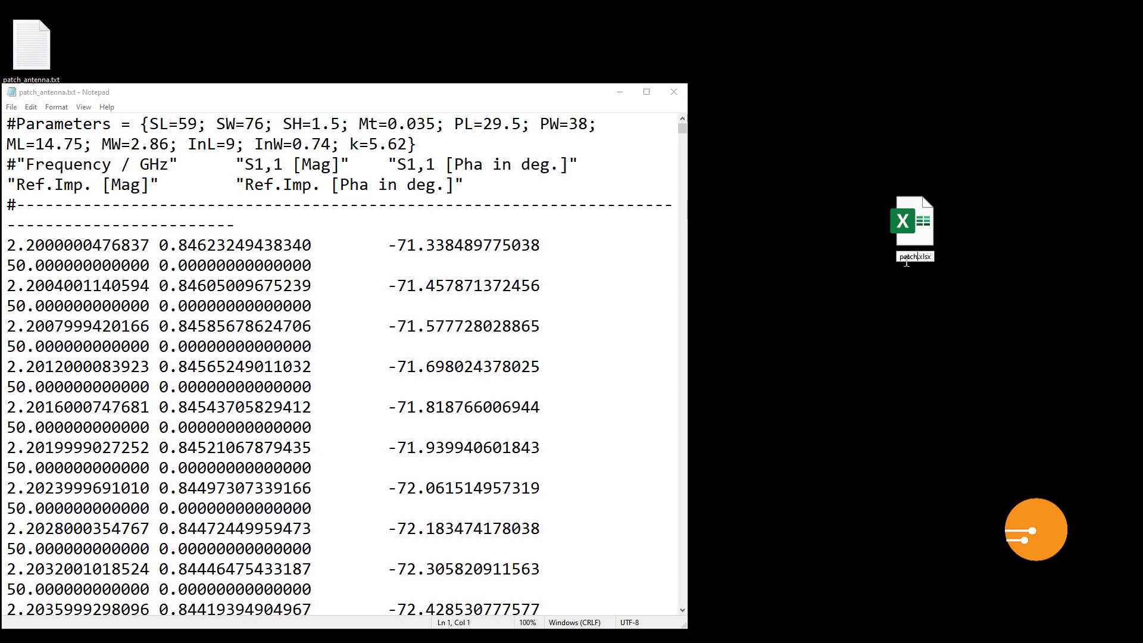
{"action": "double_click", "coordinate": [914, 219]}
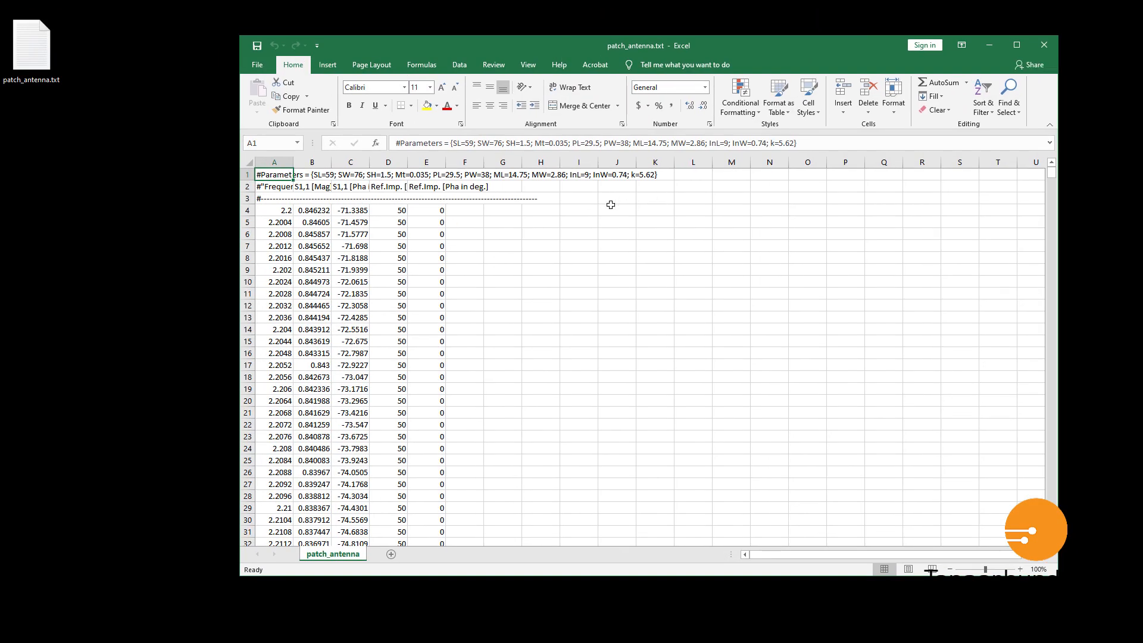
Step: Delete the extra phase and impedance columns, keeping frequency and S11 magnitude in patch_antenna.csv
{"action": "left_click_drag", "start_coordinate": [274, 210], "coordinate": [274, 496]}
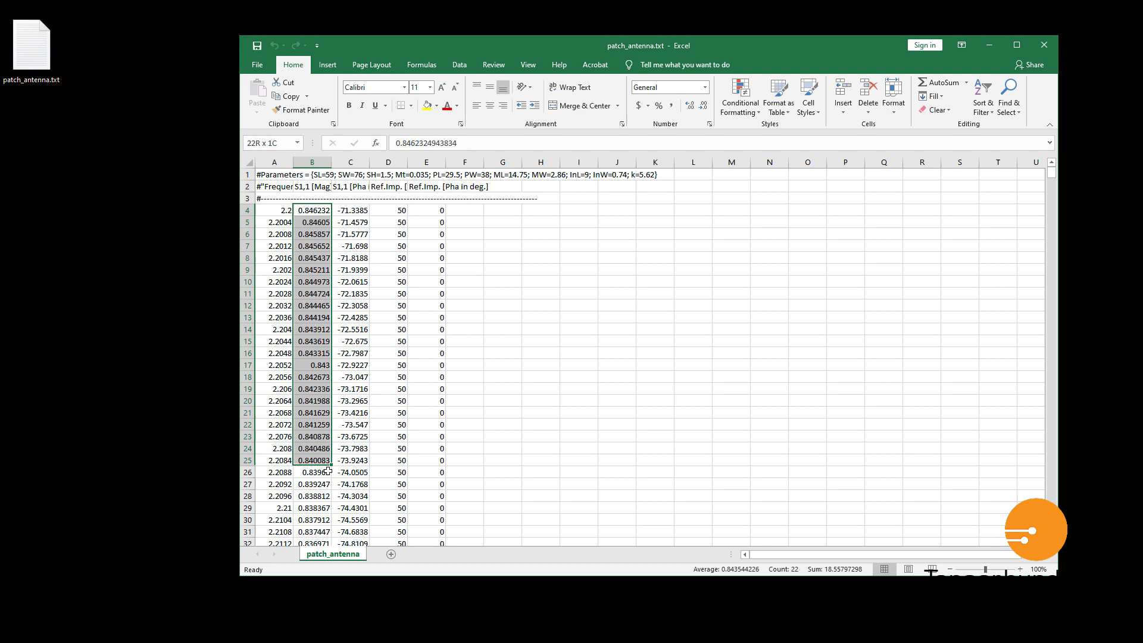
{"action": "left_click", "coordinate": [465, 281]}
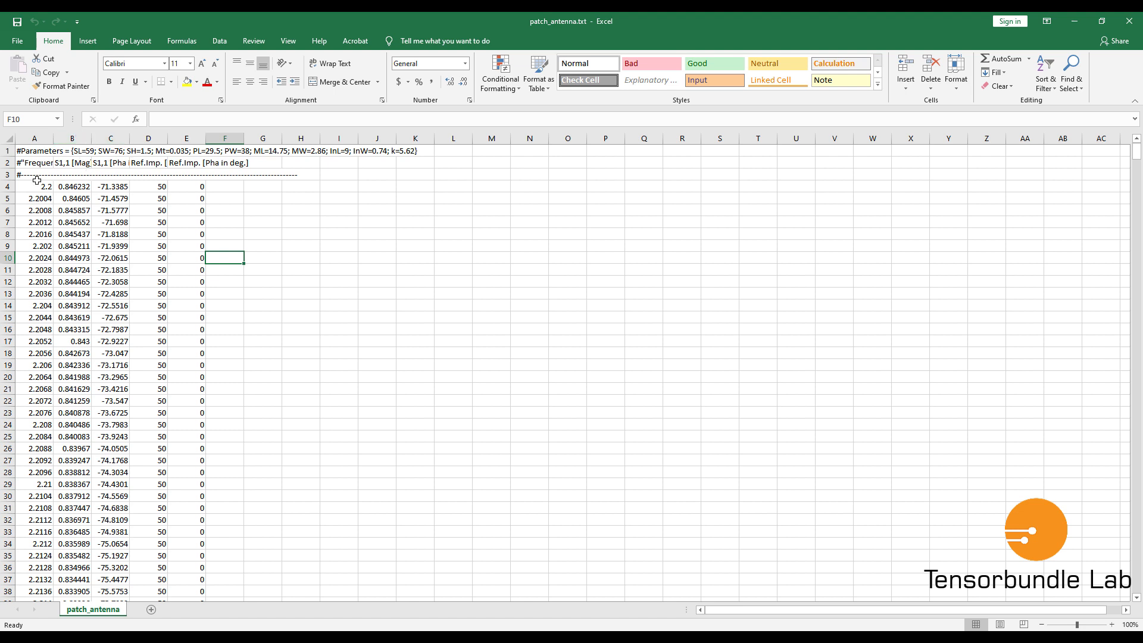
{"action": "right_click", "coordinate": [111, 138]}
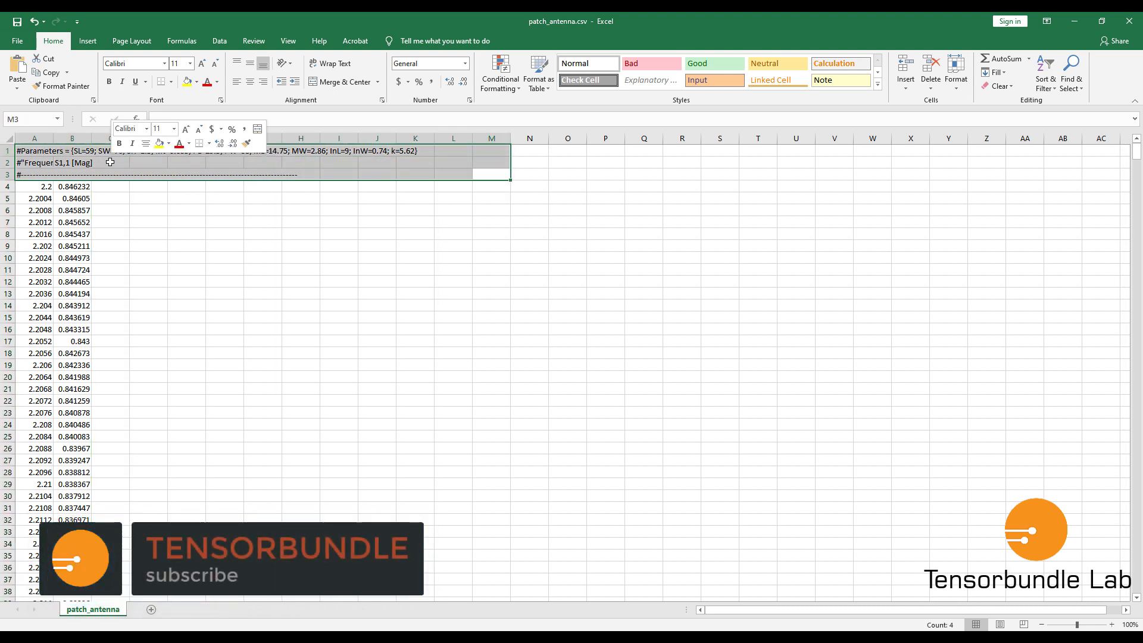
Step: Delete the three header rows entirely so data starts at row 1
{"action": "right_click", "coordinate": [111, 162]}
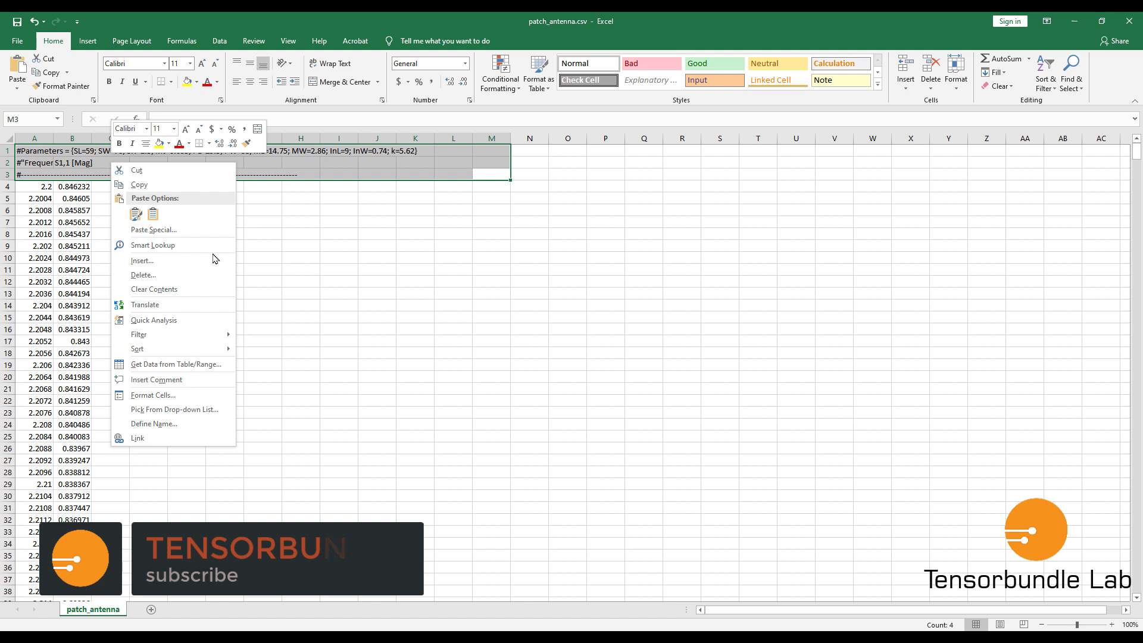
{"action": "left_click", "coordinate": [143, 275]}
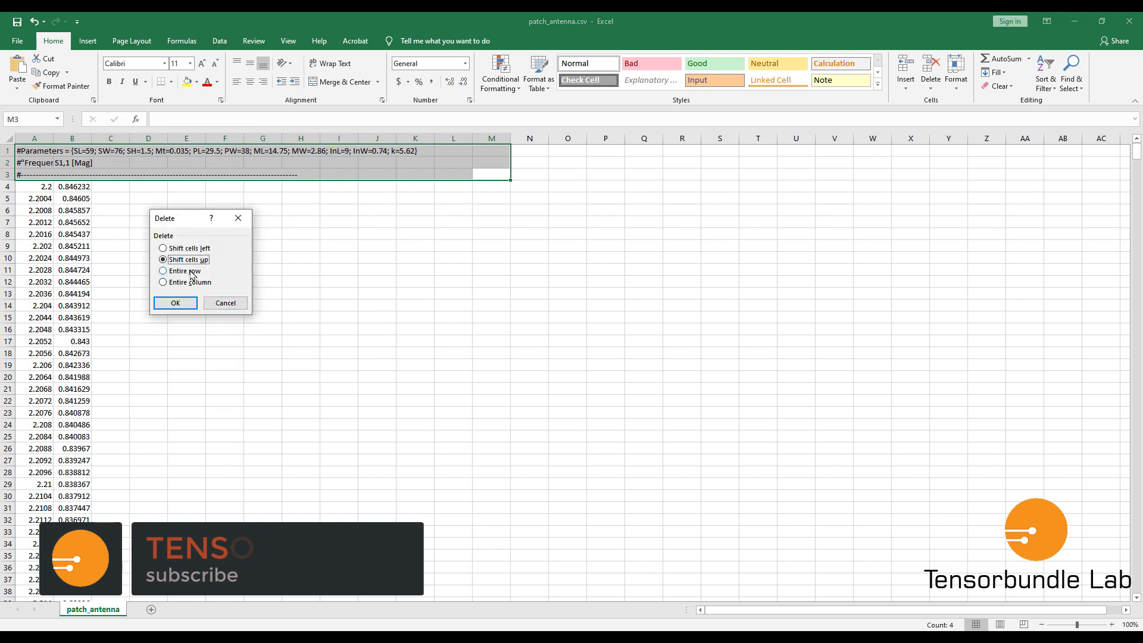
{"action": "left_click", "coordinate": [174, 302]}
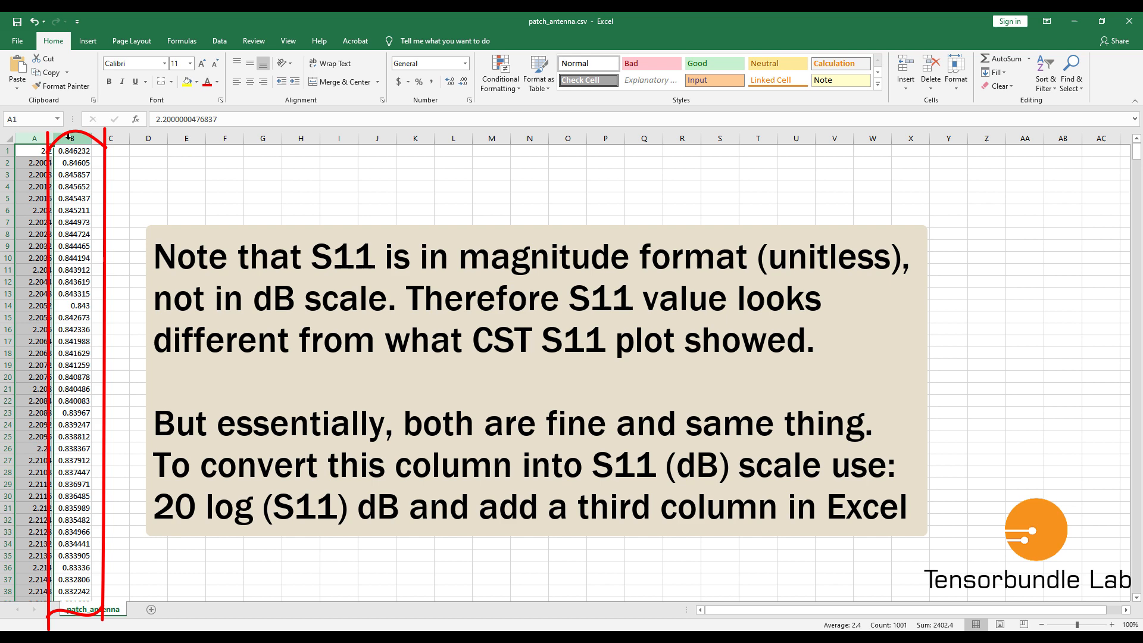
Step: Select column B and switch to the File backstage view listing patch_antenna.csv
{"action": "left_click", "coordinate": [72, 138]}
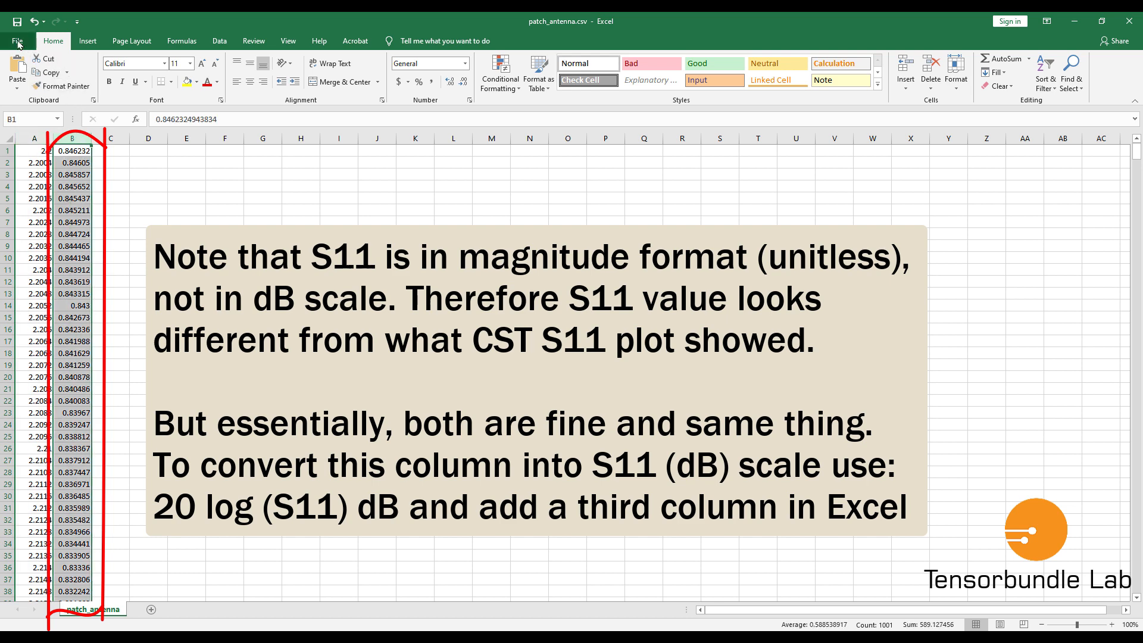
{"action": "left_click", "coordinate": [15, 41]}
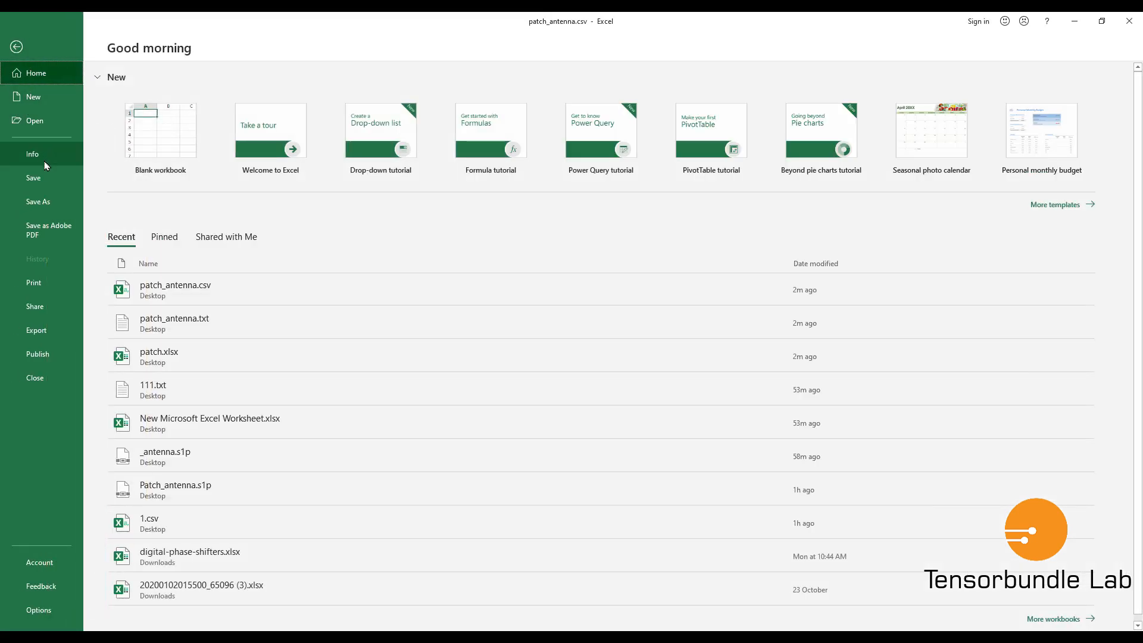